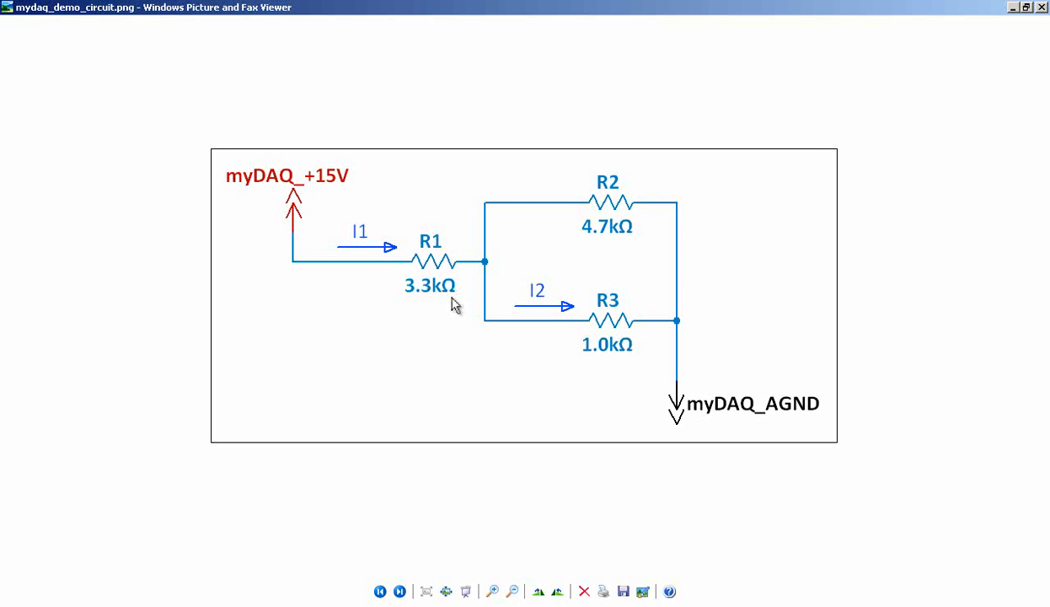
pyautogui.moveTo(608, 261)
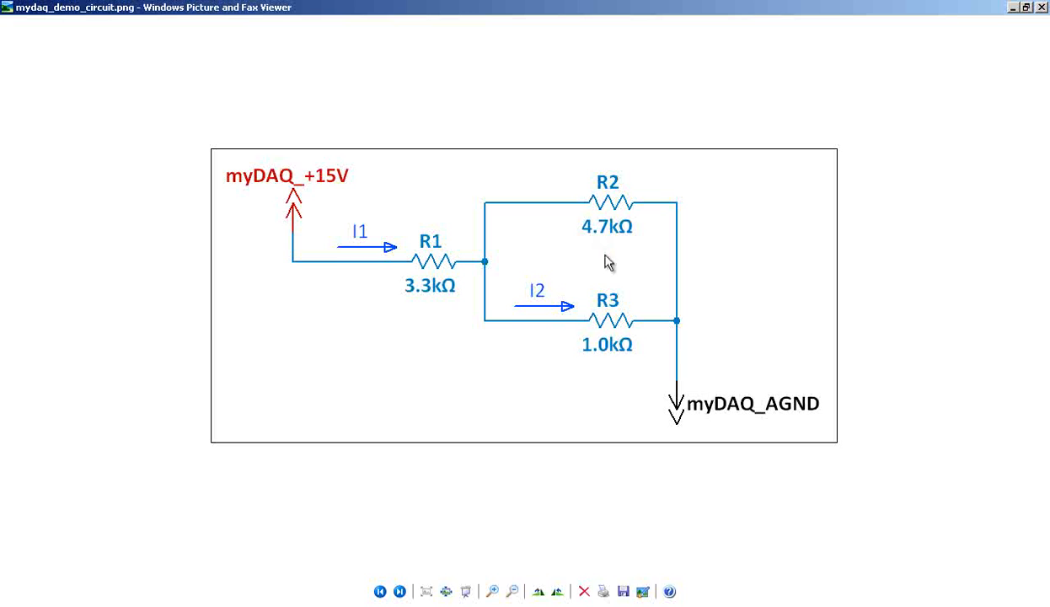
pyautogui.moveTo(612, 375)
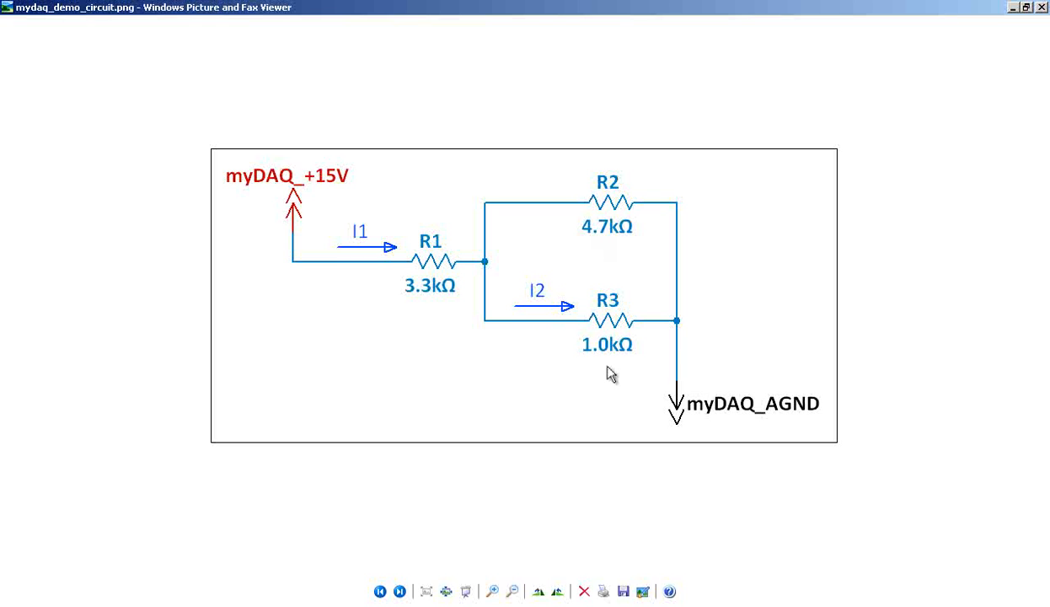
pyautogui.moveTo(349, 192)
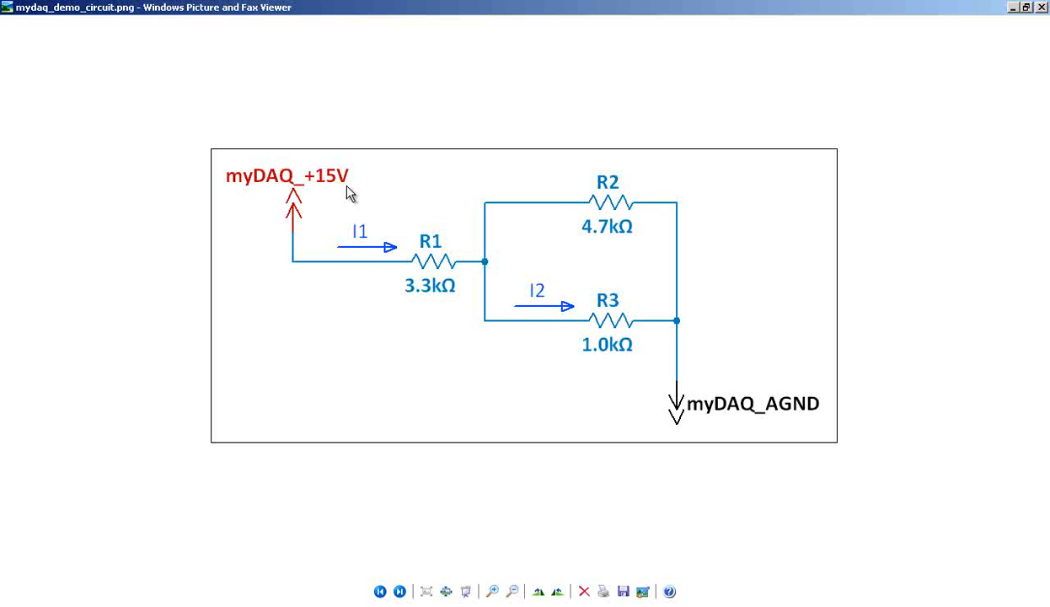
pyautogui.moveTo(811, 434)
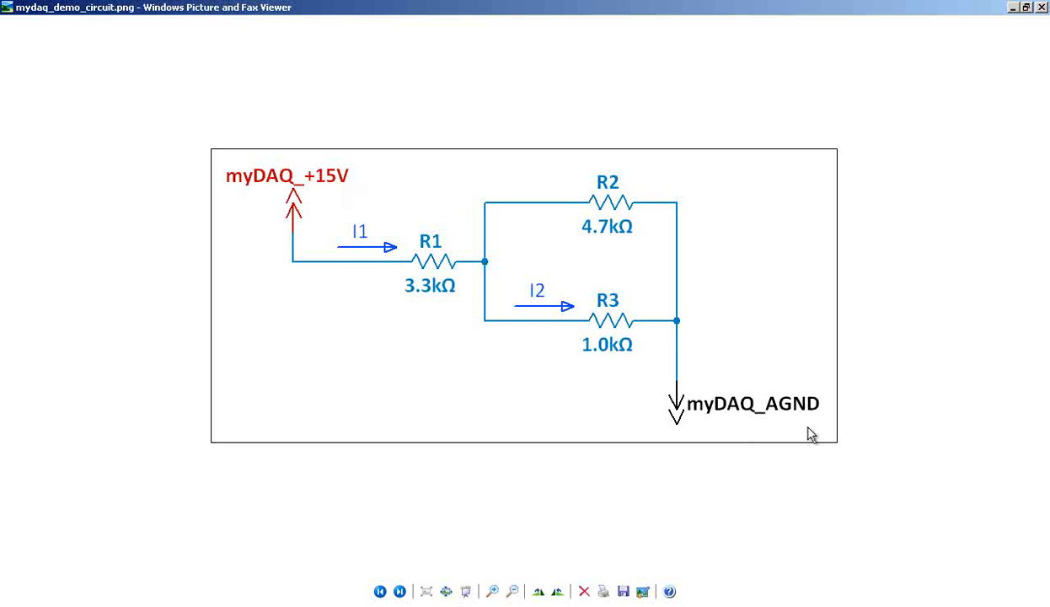
pyautogui.moveTo(674, 538)
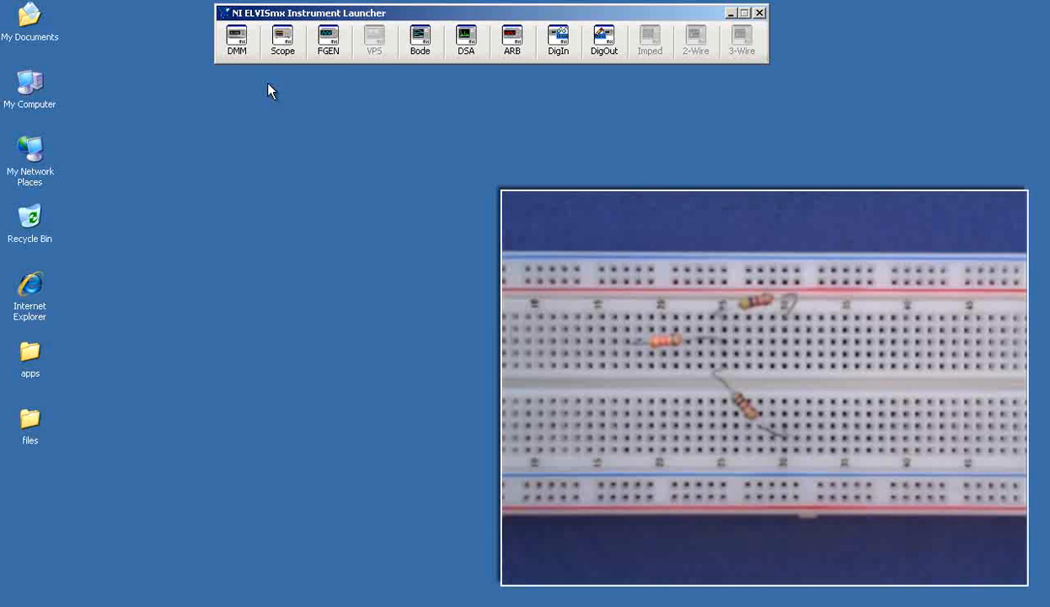
# Step: Launch the DMM and set it to resistance measurement on the 20 kΩ range
pyautogui.click(237, 41)
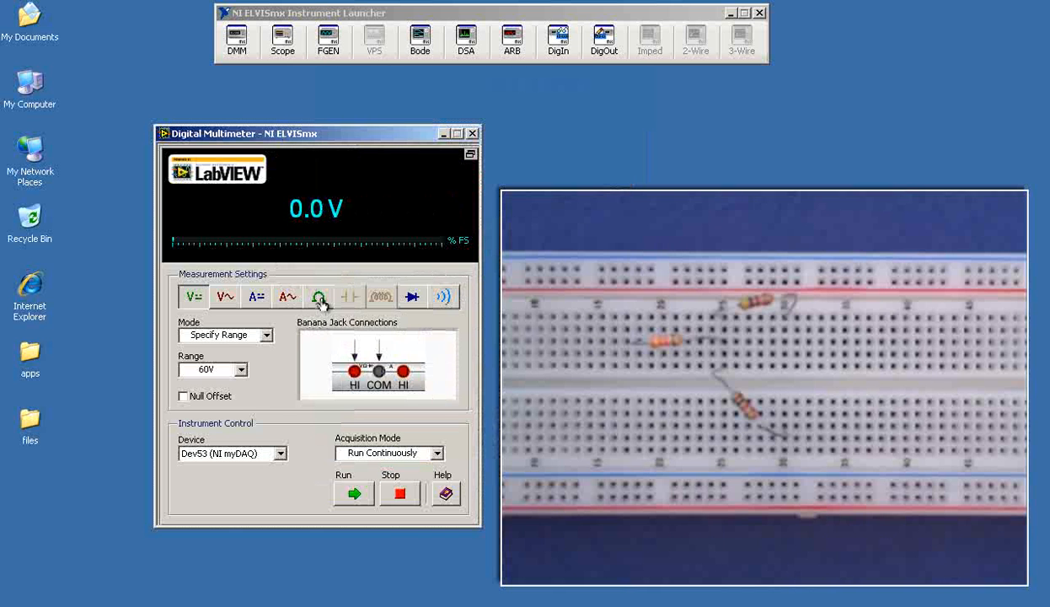
pyautogui.click(319, 295)
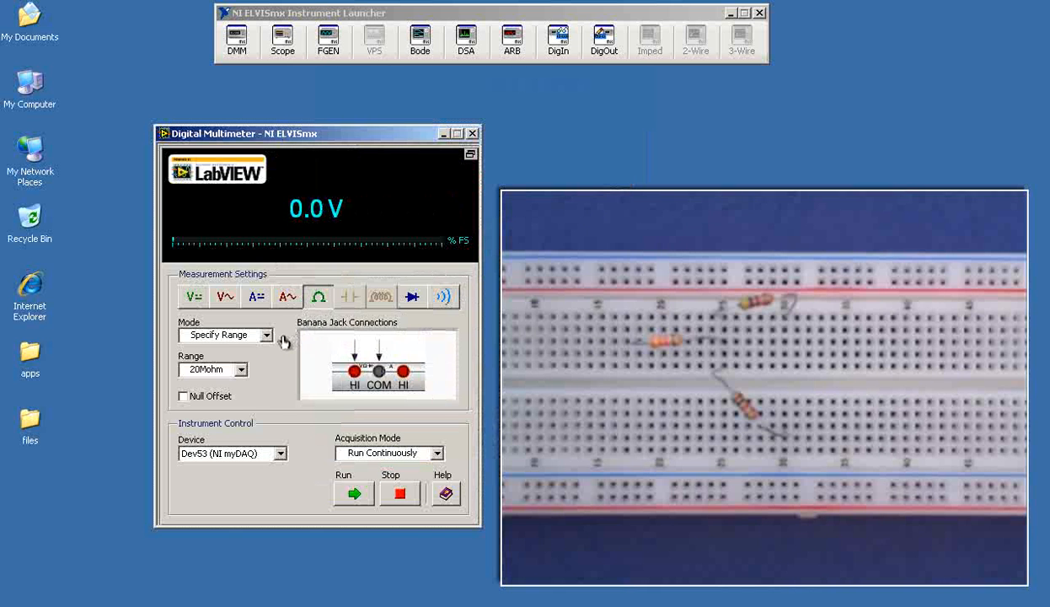
pyautogui.click(241, 370)
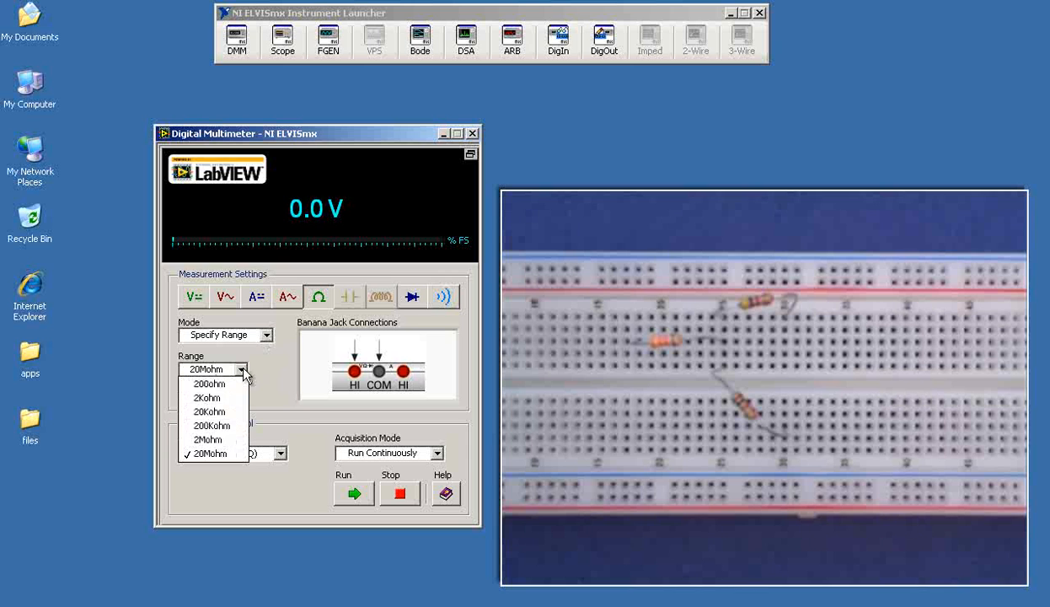
pyautogui.moveTo(212, 411)
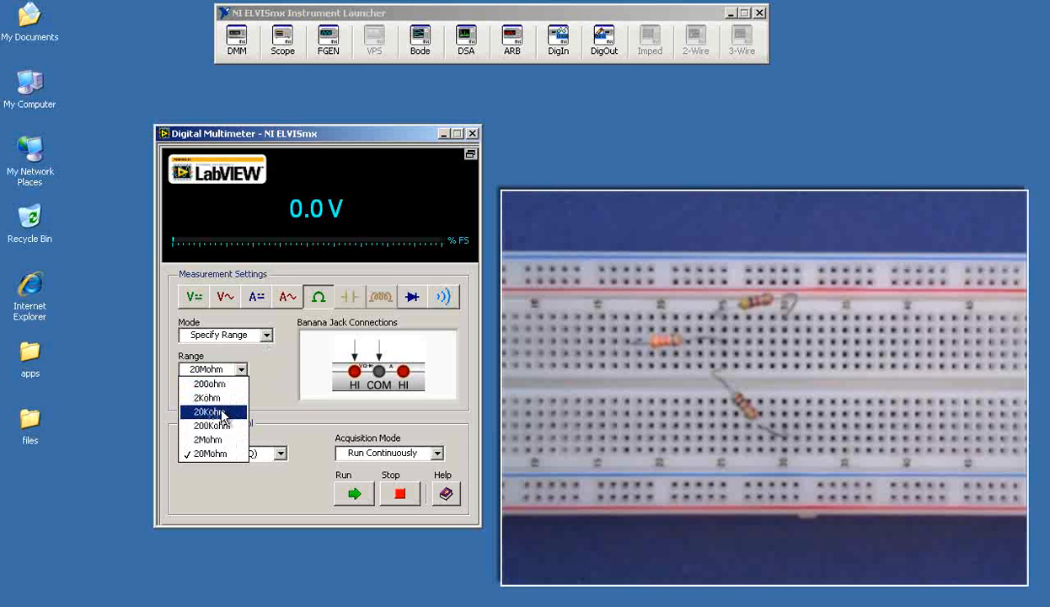
pyautogui.click(209, 412)
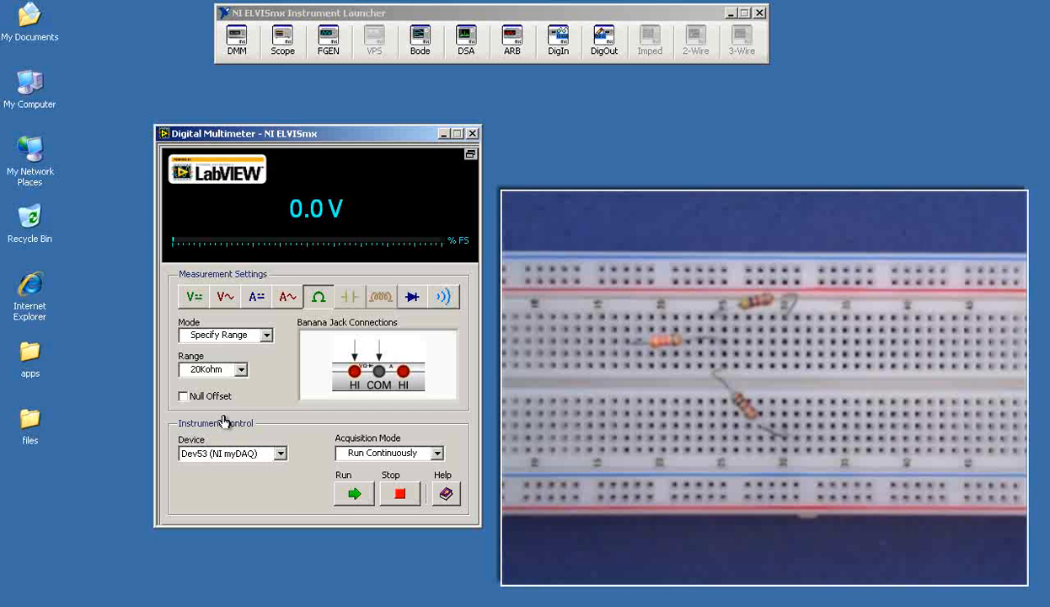
pyautogui.moveTo(353, 493)
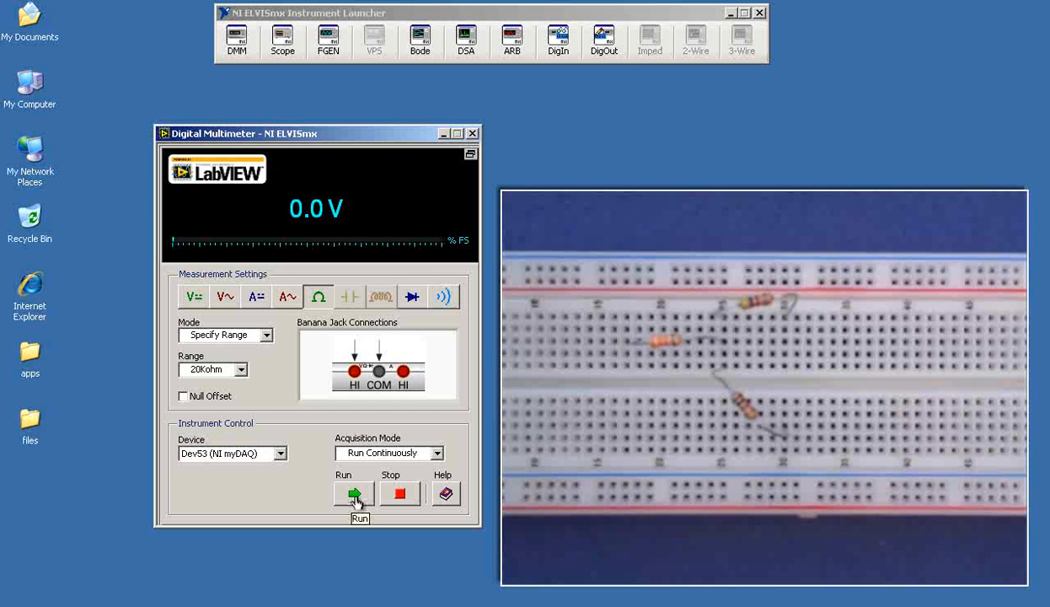
pyautogui.moveTo(415, 368)
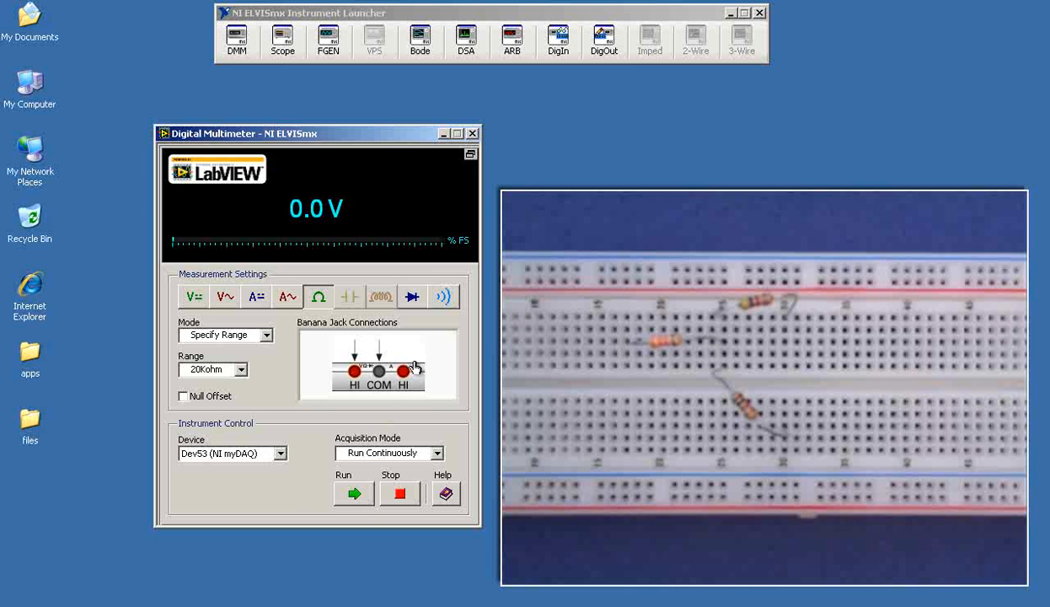
pyautogui.moveTo(354, 478)
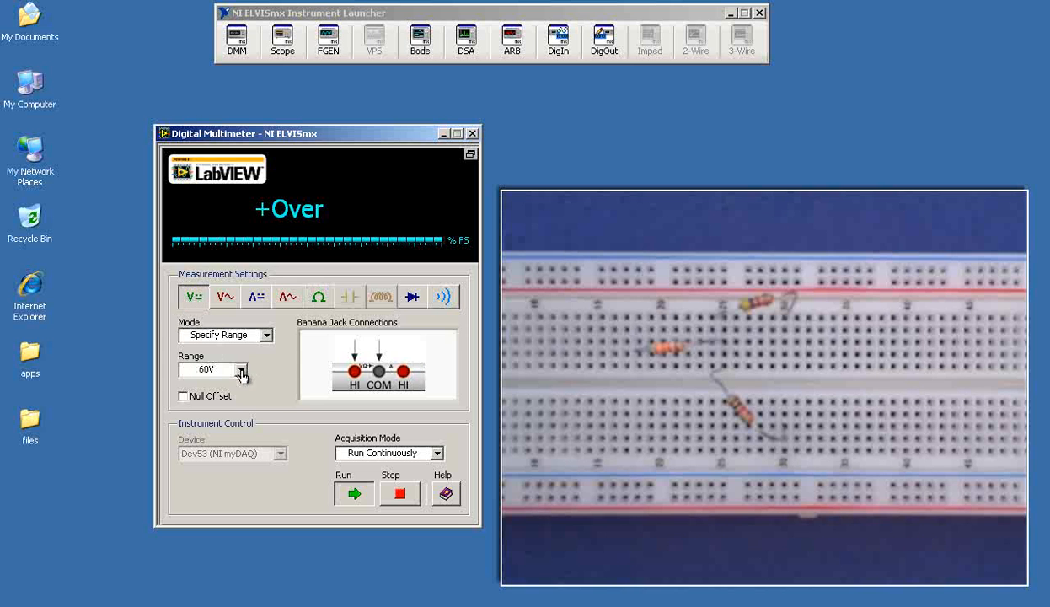
# Step: Choose the 20 V range for the DC voltage measurement
pyautogui.click(241, 369)
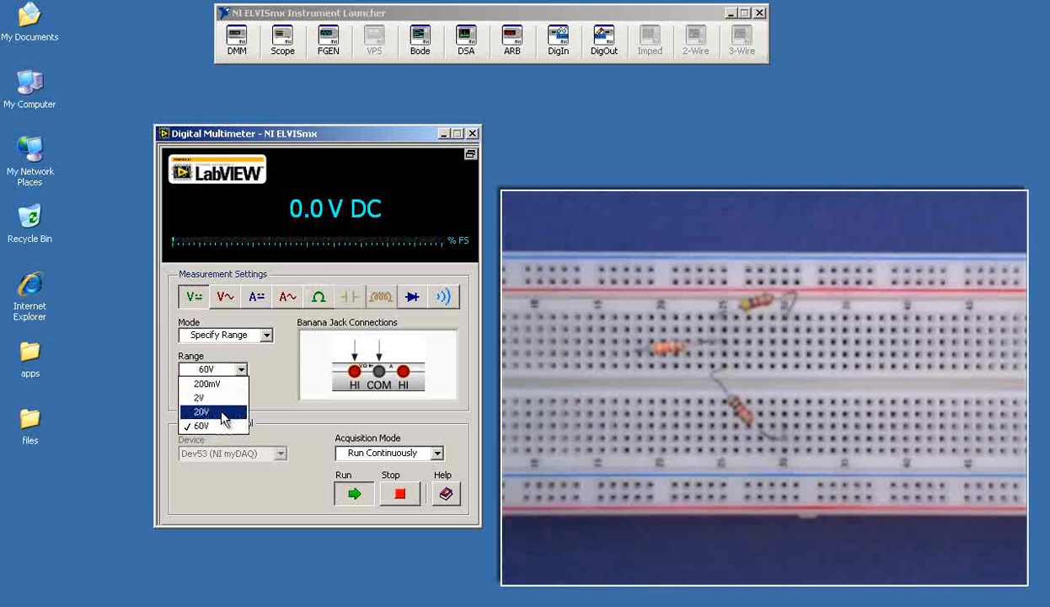
pyautogui.click(201, 411)
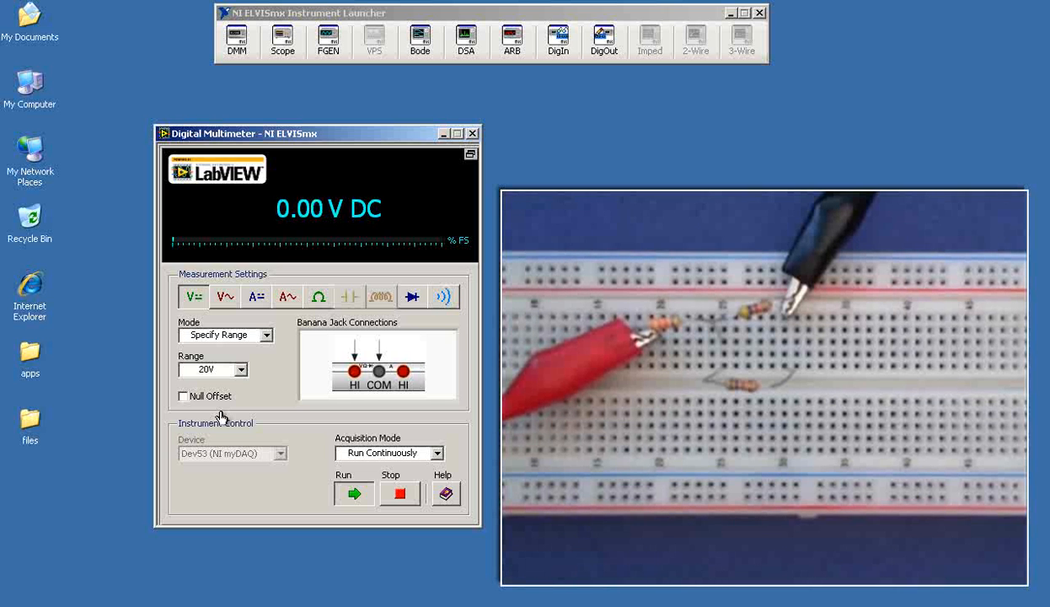
# Step: Switch the meter to DC current on the 20 mA range
pyautogui.click(257, 296)
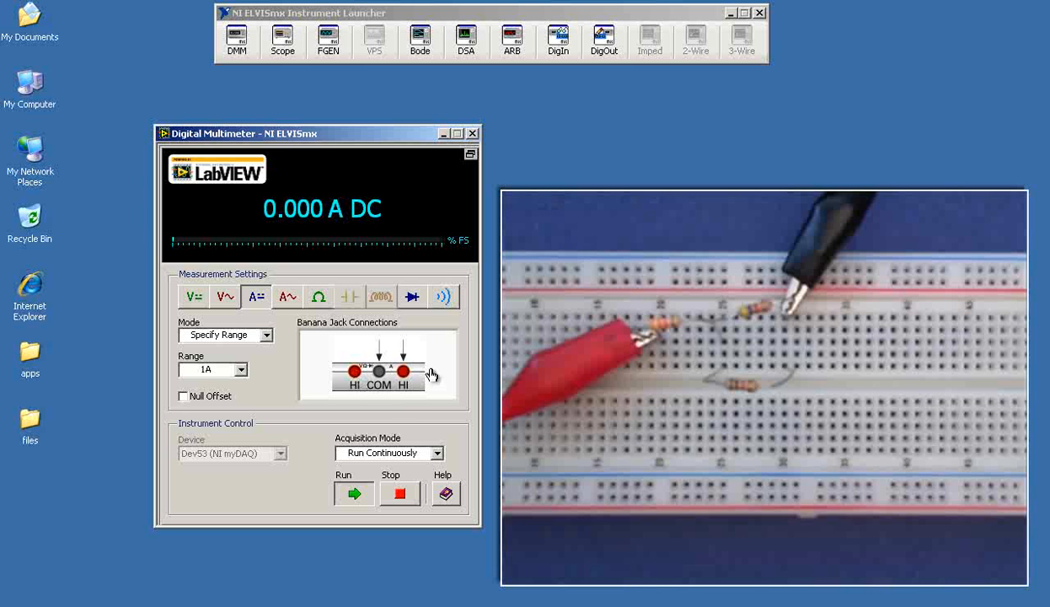
pyautogui.click(244, 369)
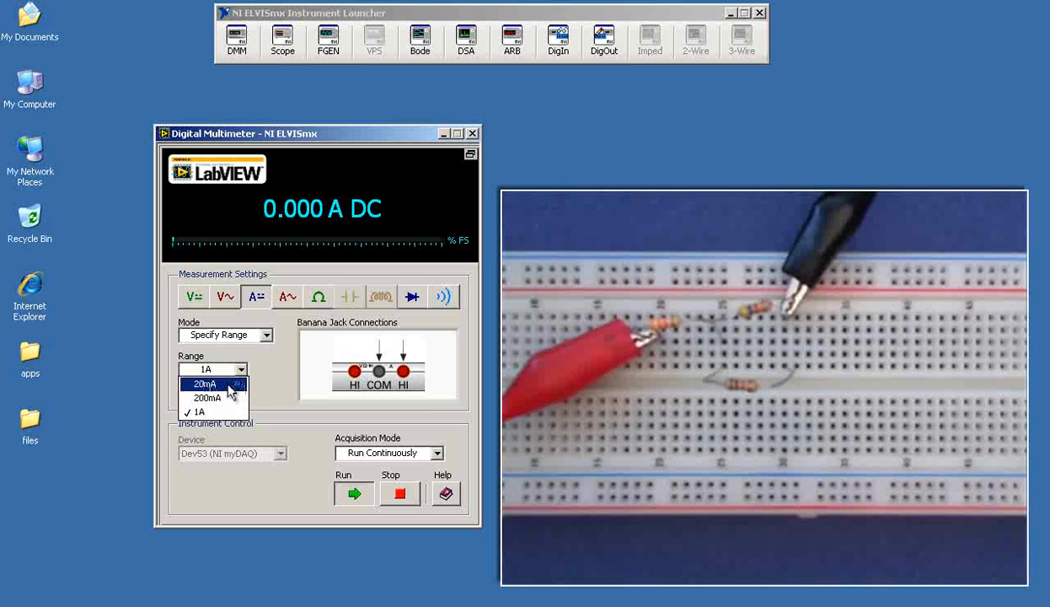
pyautogui.click(205, 383)
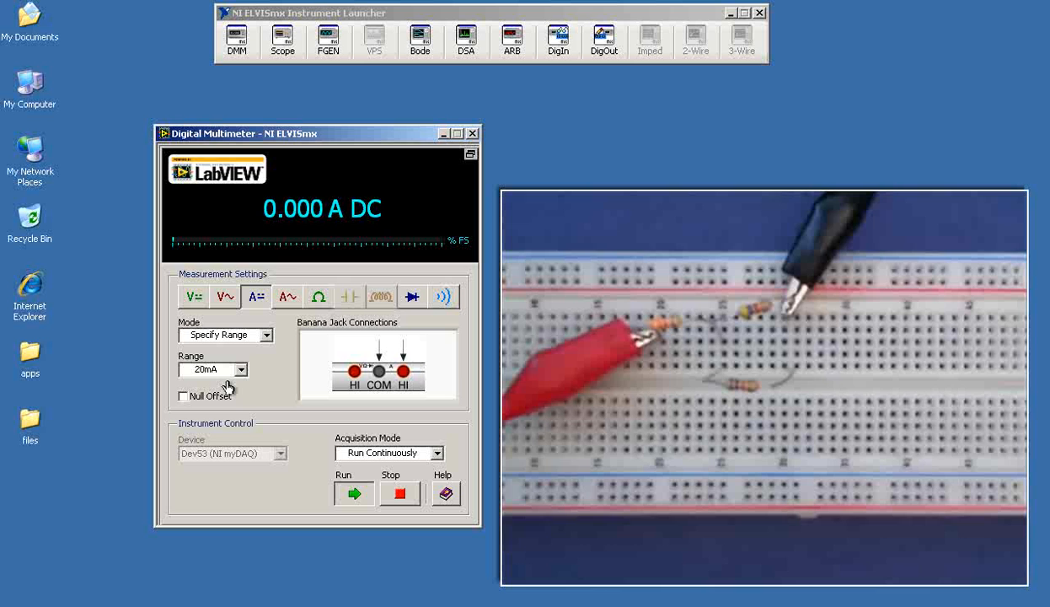